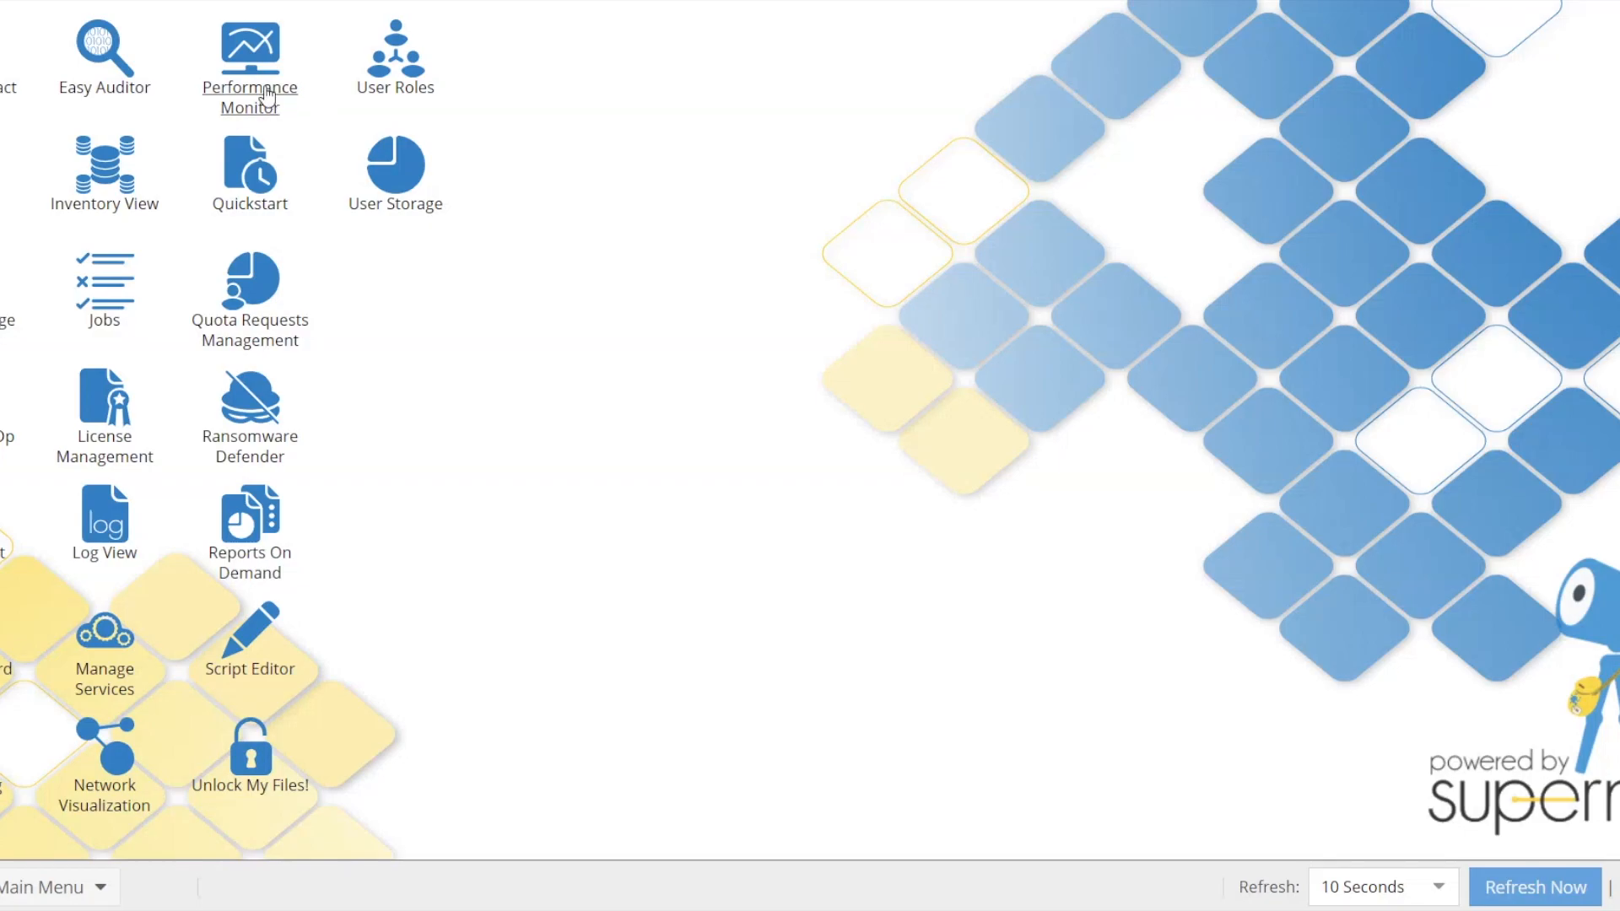
Open the Performance Monitor and select node13 to isolate its bandwidth breakdown.
{"action": "left_click", "coordinate": [248, 46]}
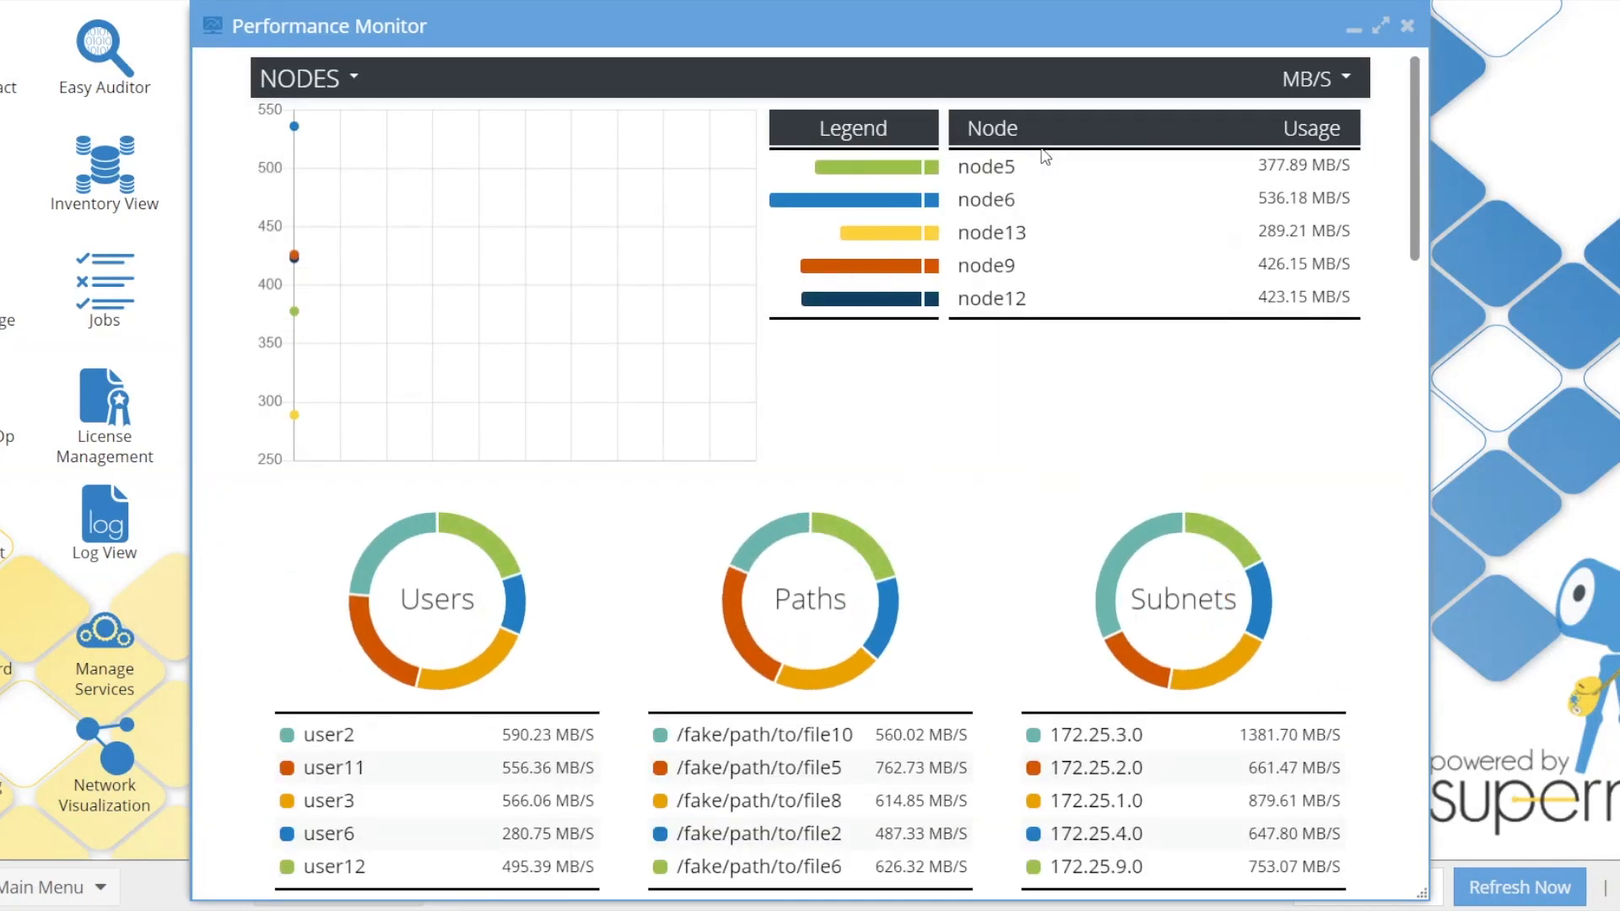
{"action": "left_click", "coordinate": [1518, 887]}
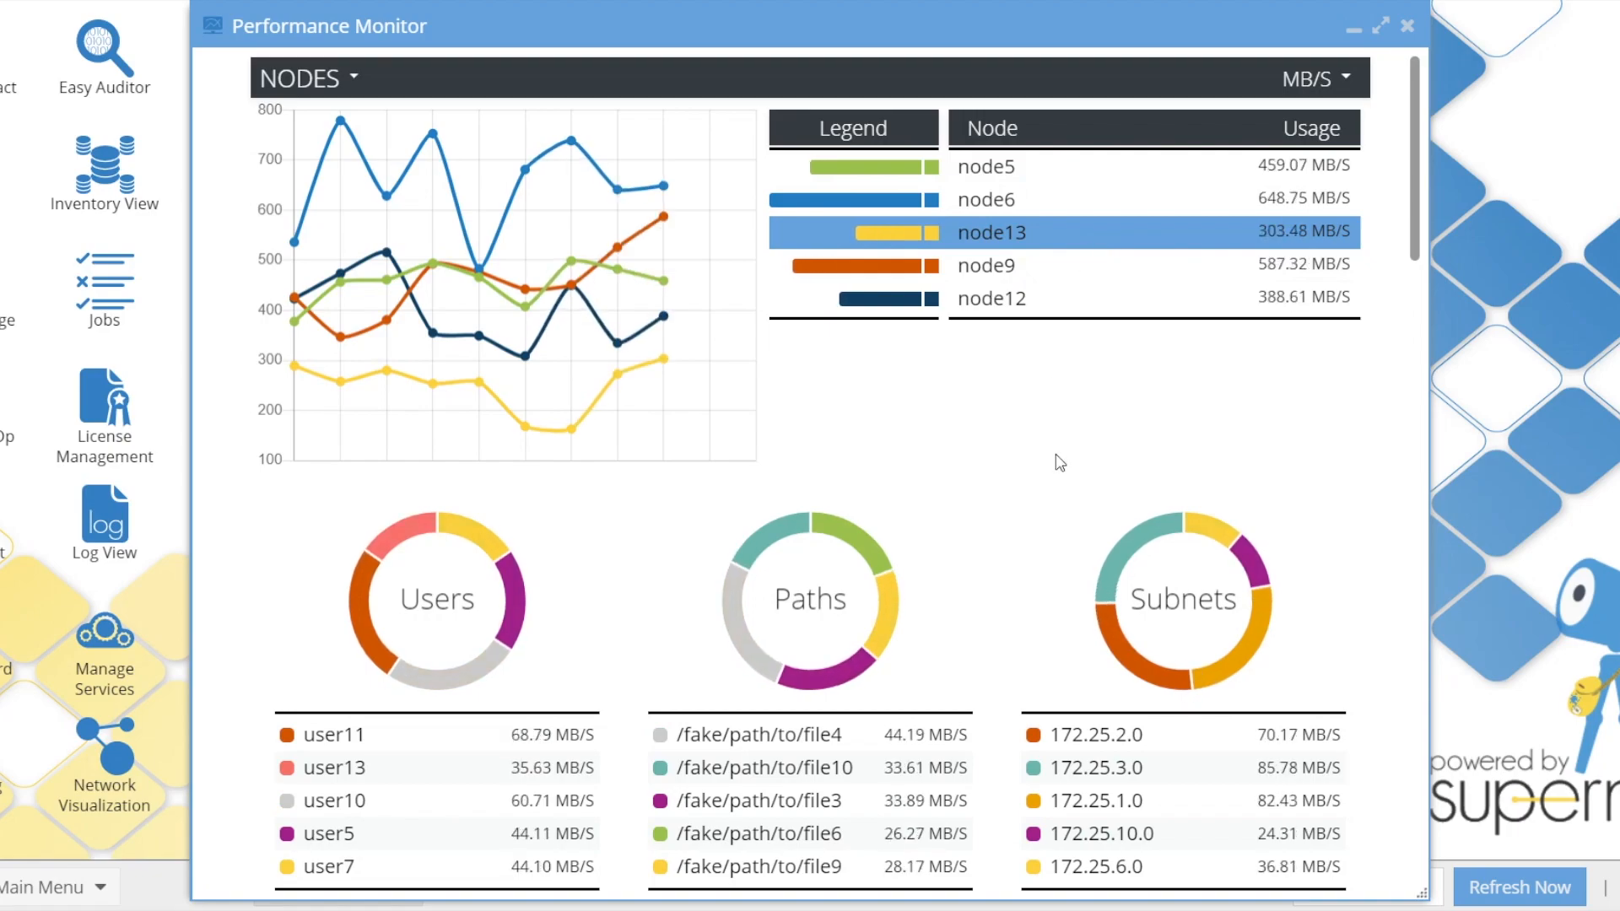
Deselect node13, view node12's breakdown, then deselect node12 for cluster-wide totals.
{"action": "left_click", "coordinate": [1518, 888]}
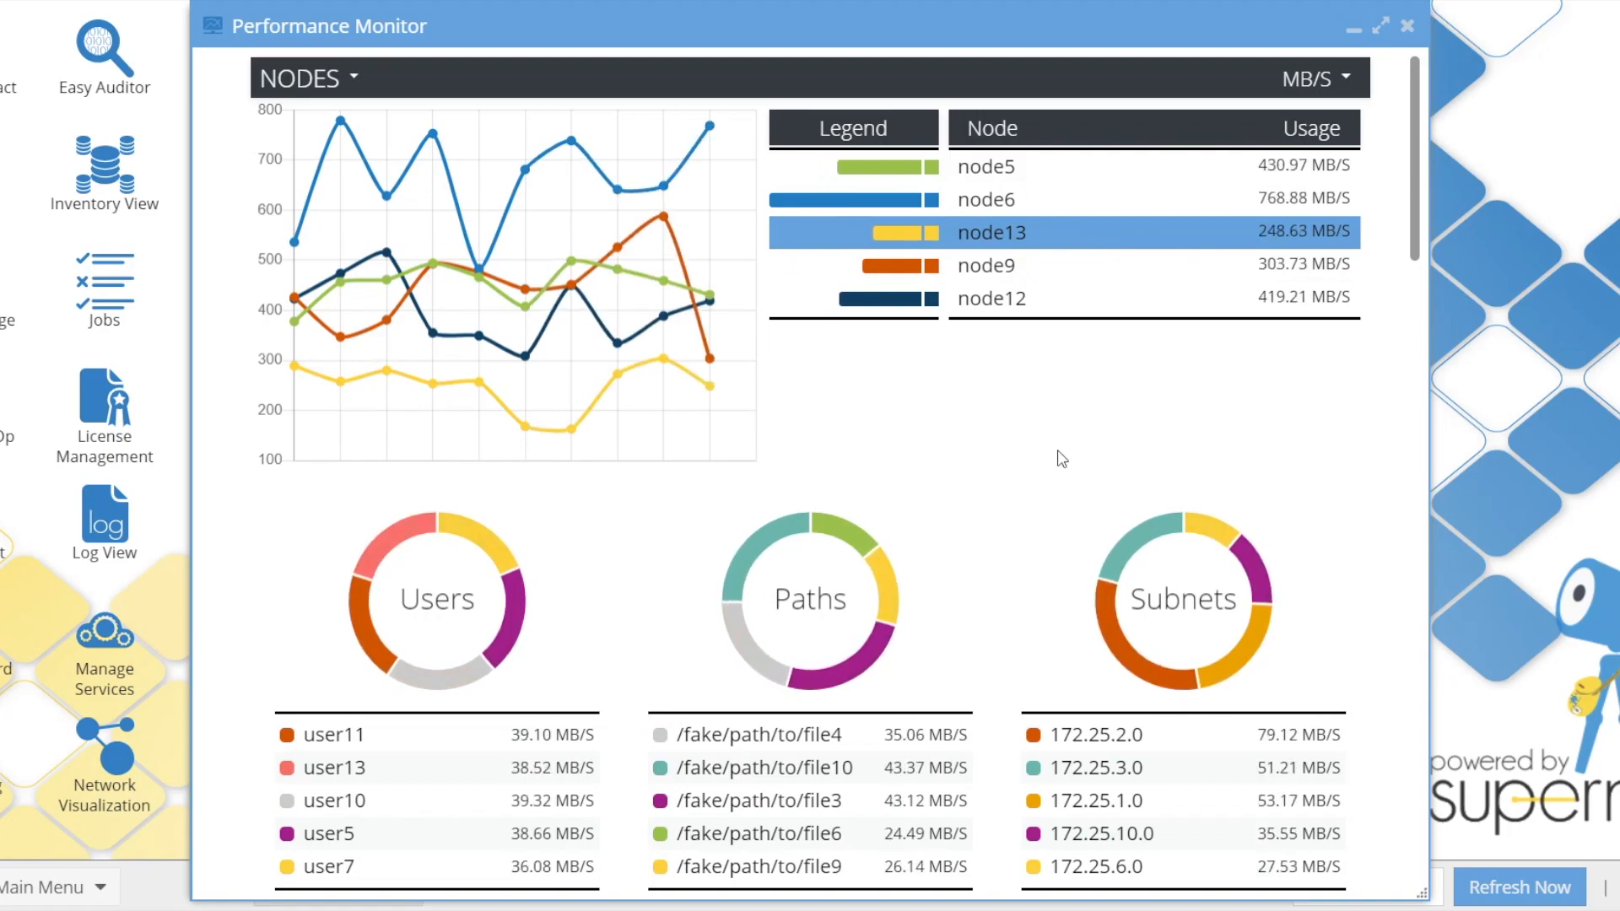
{"action": "left_click", "coordinate": [1520, 886]}
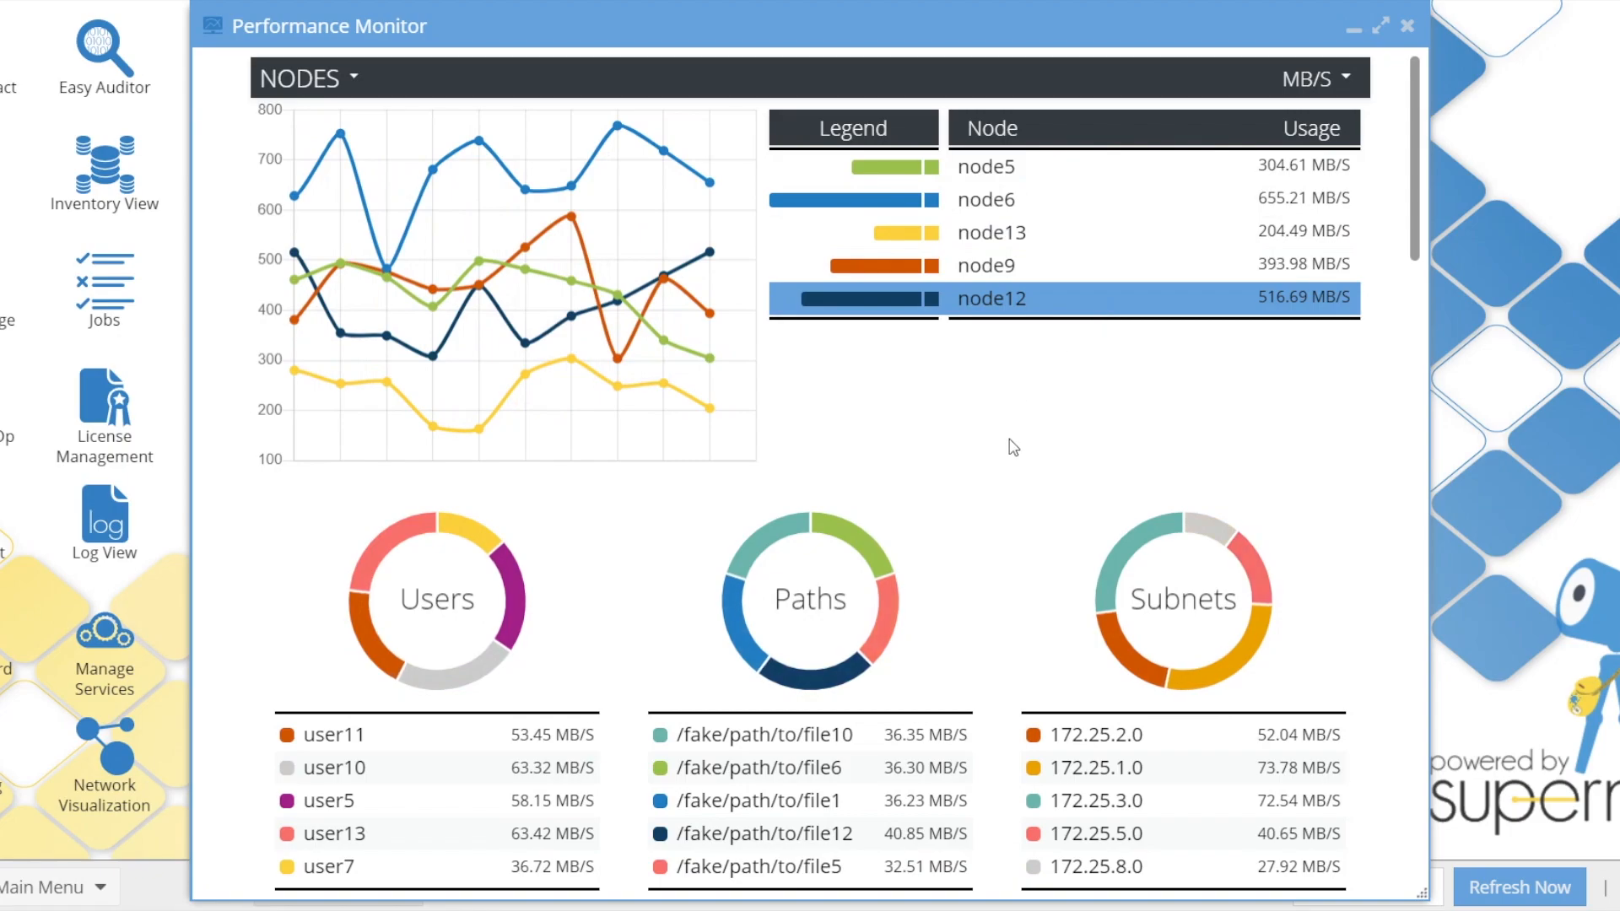
{"action": "left_click", "coordinate": [1518, 887]}
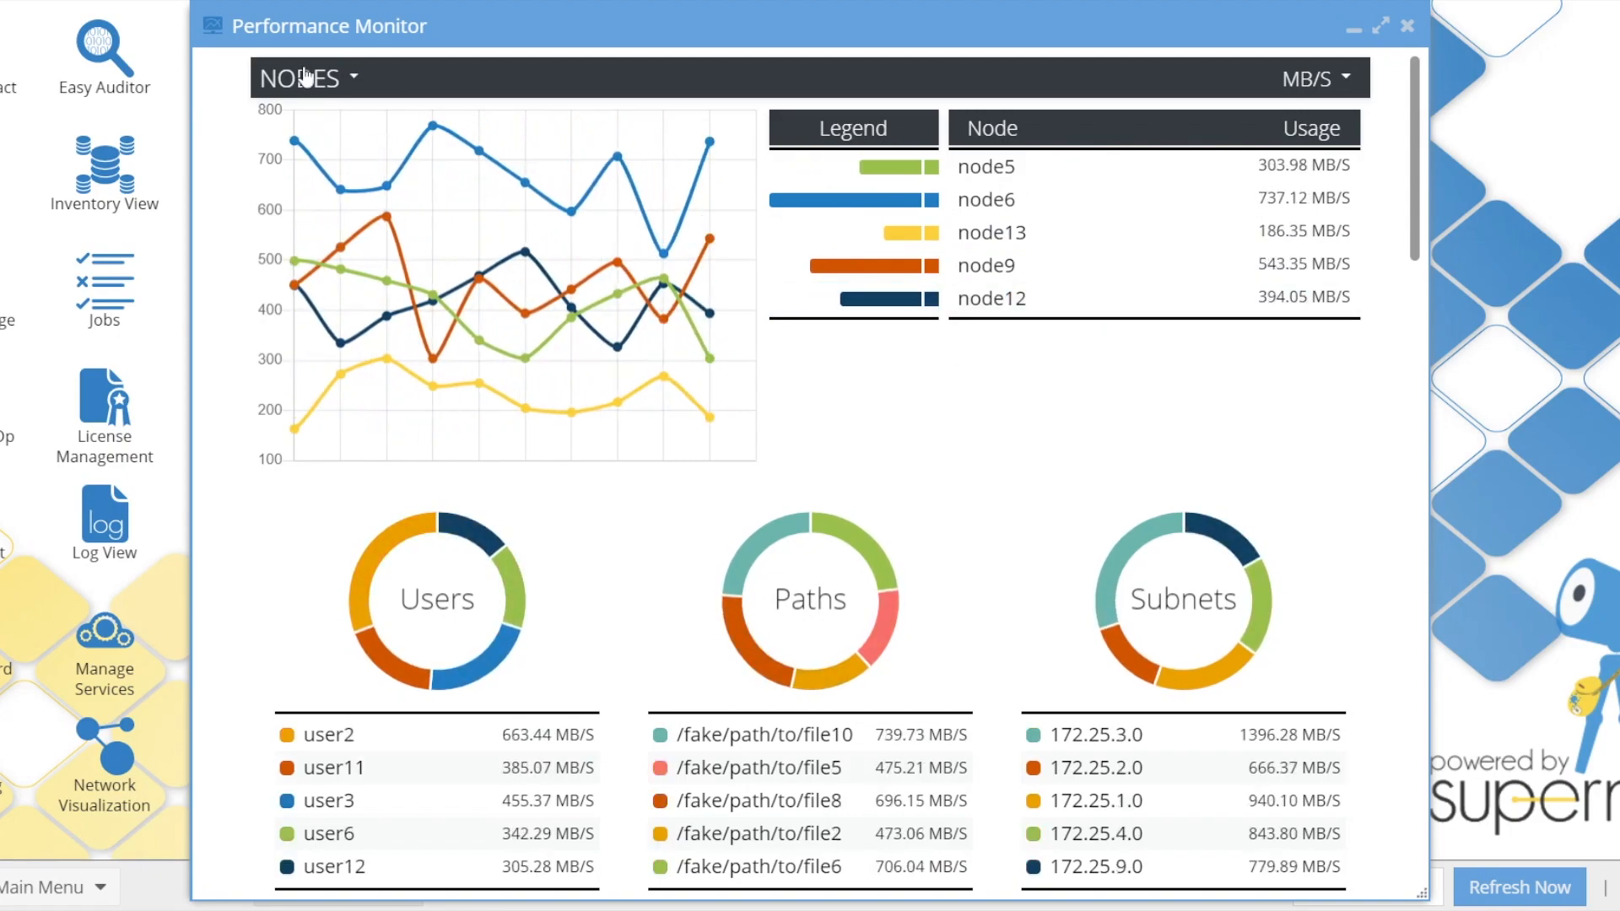
Switch the main chart from Nodes to Users, then Paths, ending on Subnets.
{"action": "left_click", "coordinate": [300, 77]}
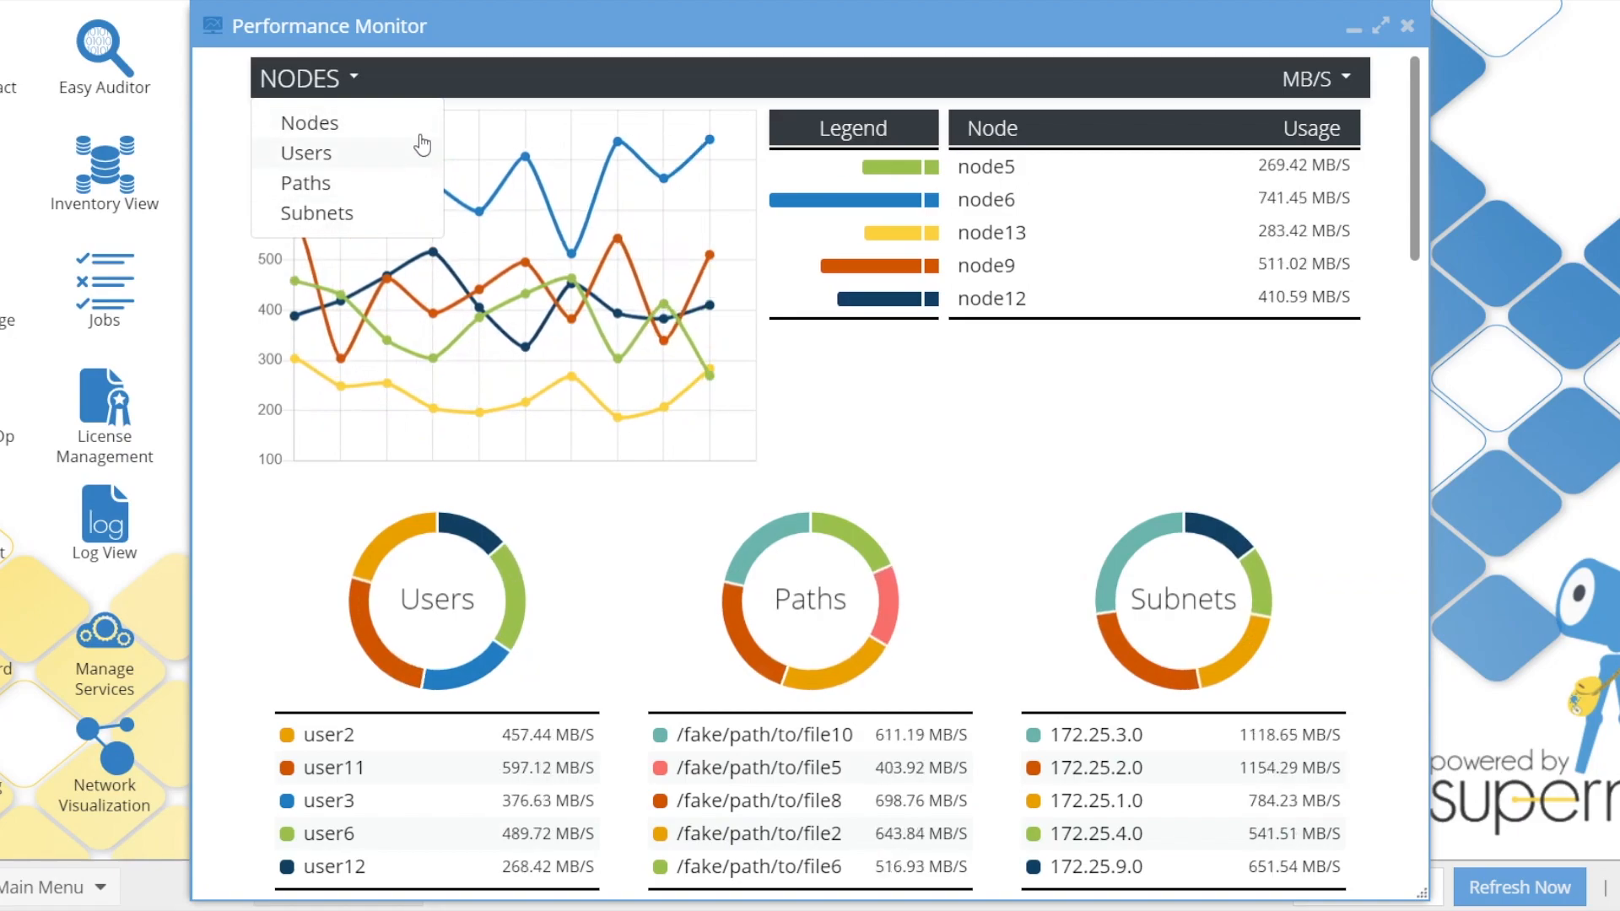
{"action": "left_click", "coordinate": [305, 151]}
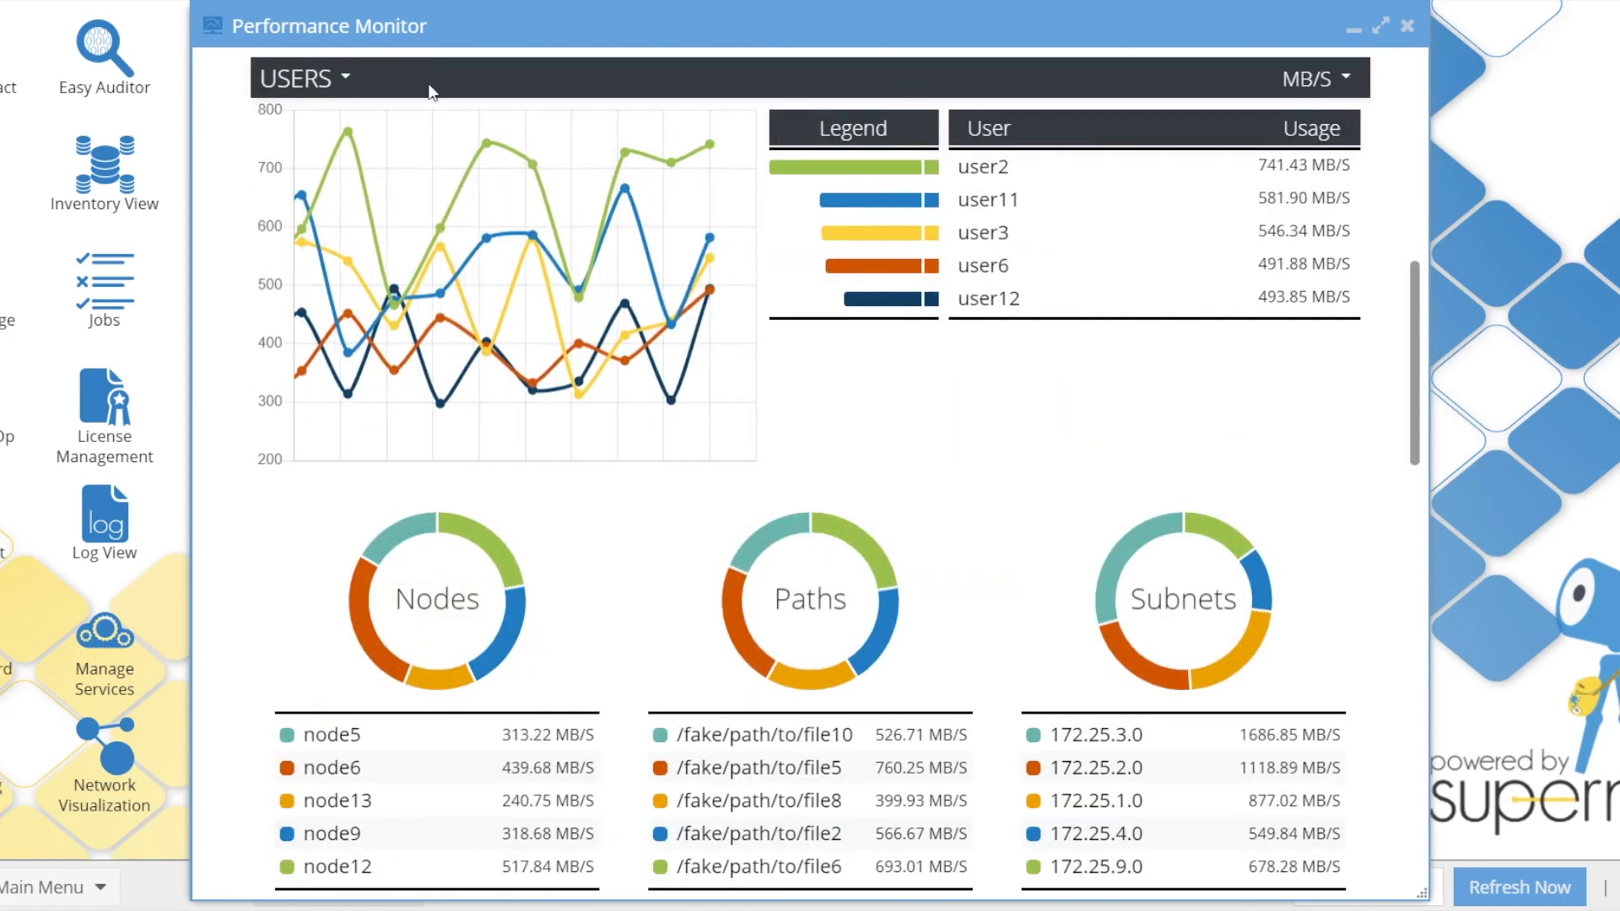
{"action": "left_click", "coordinate": [299, 78]}
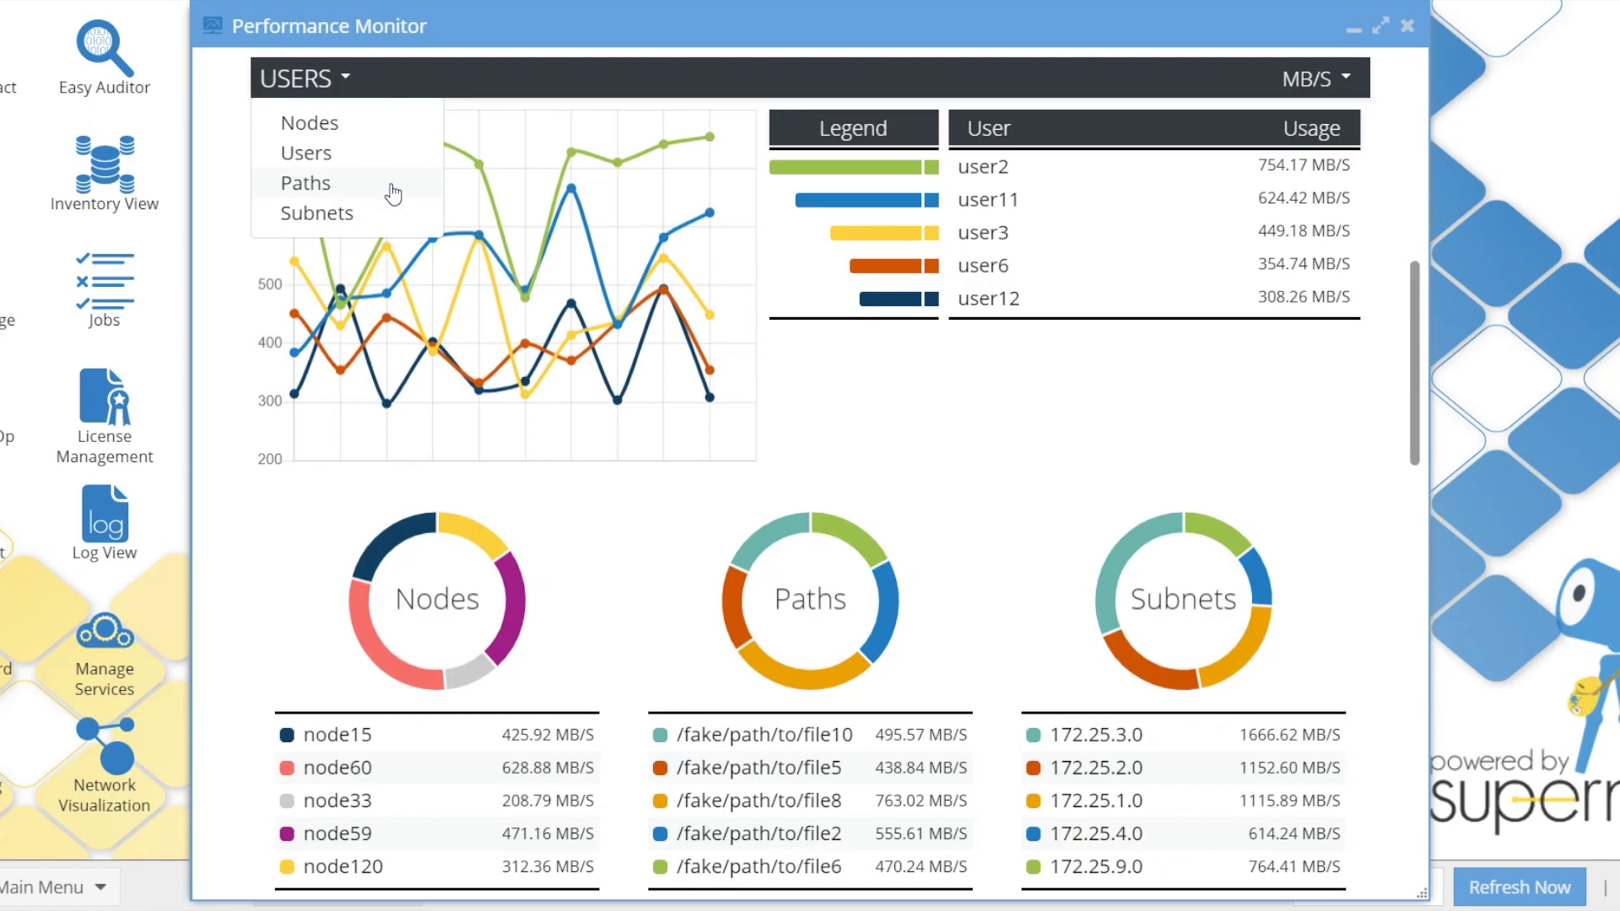
{"action": "left_click", "coordinate": [304, 183]}
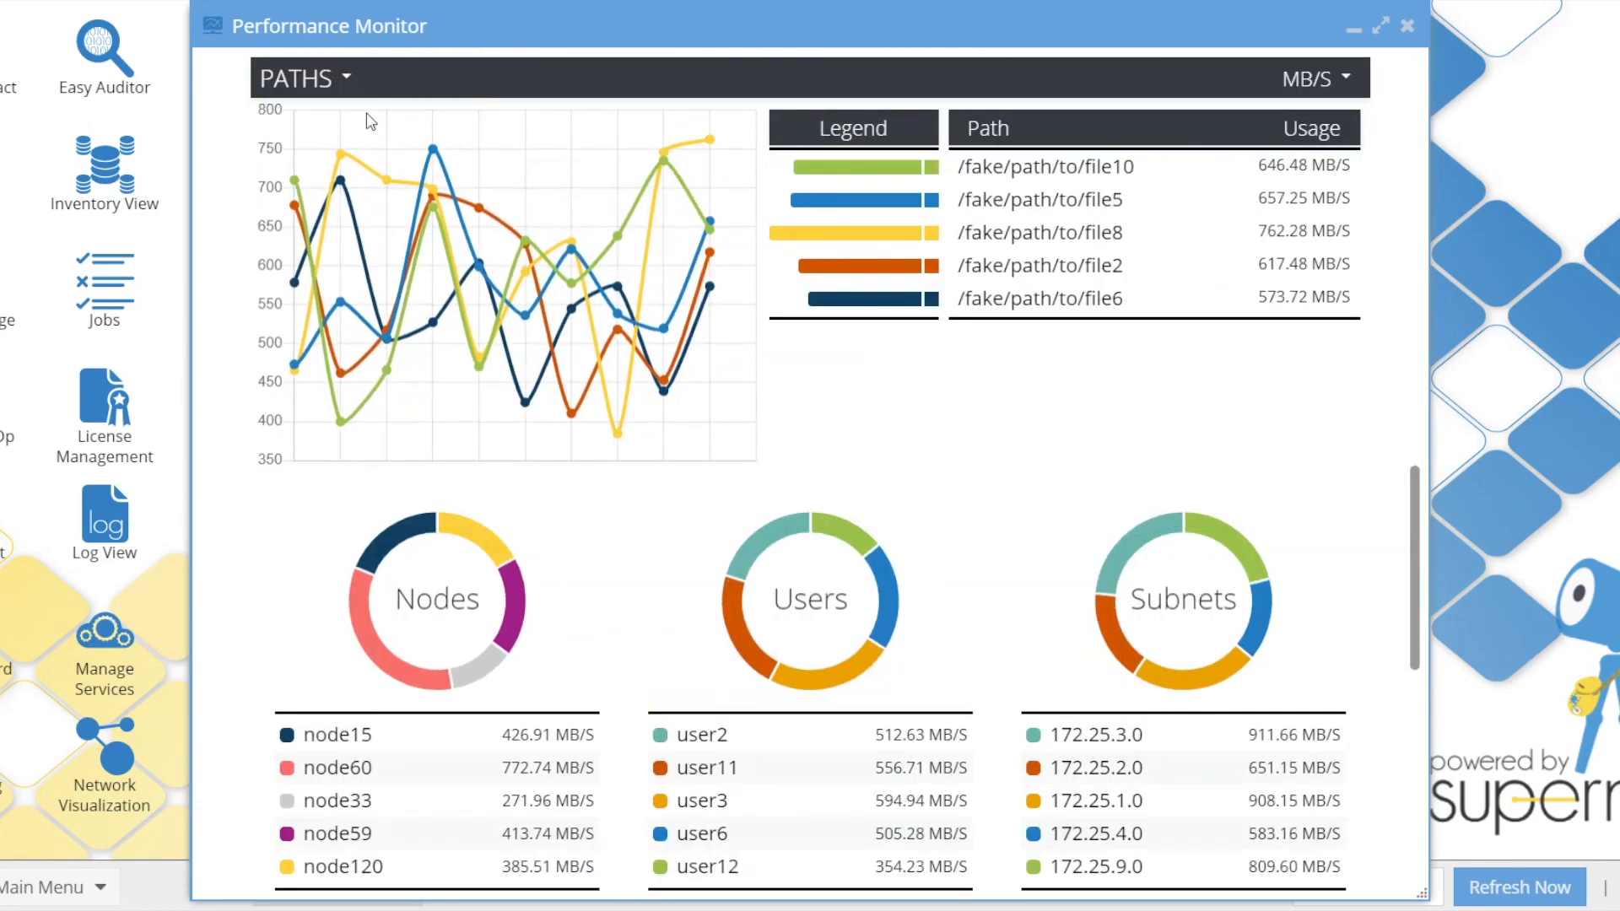
{"action": "left_click", "coordinate": [303, 78]}
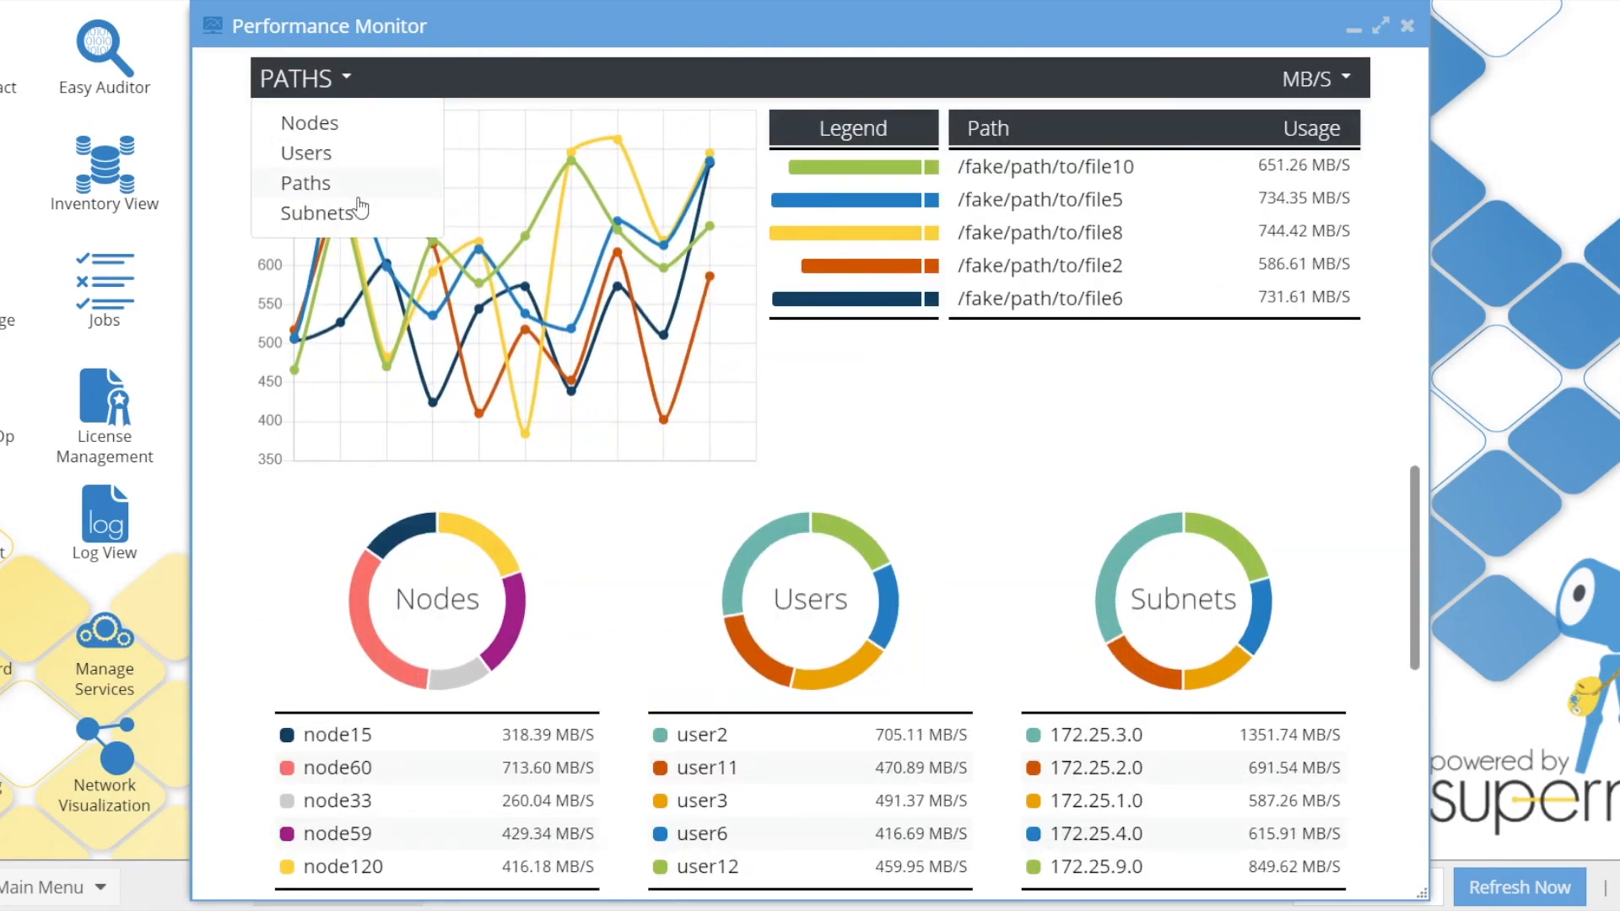
{"action": "left_click", "coordinate": [321, 212]}
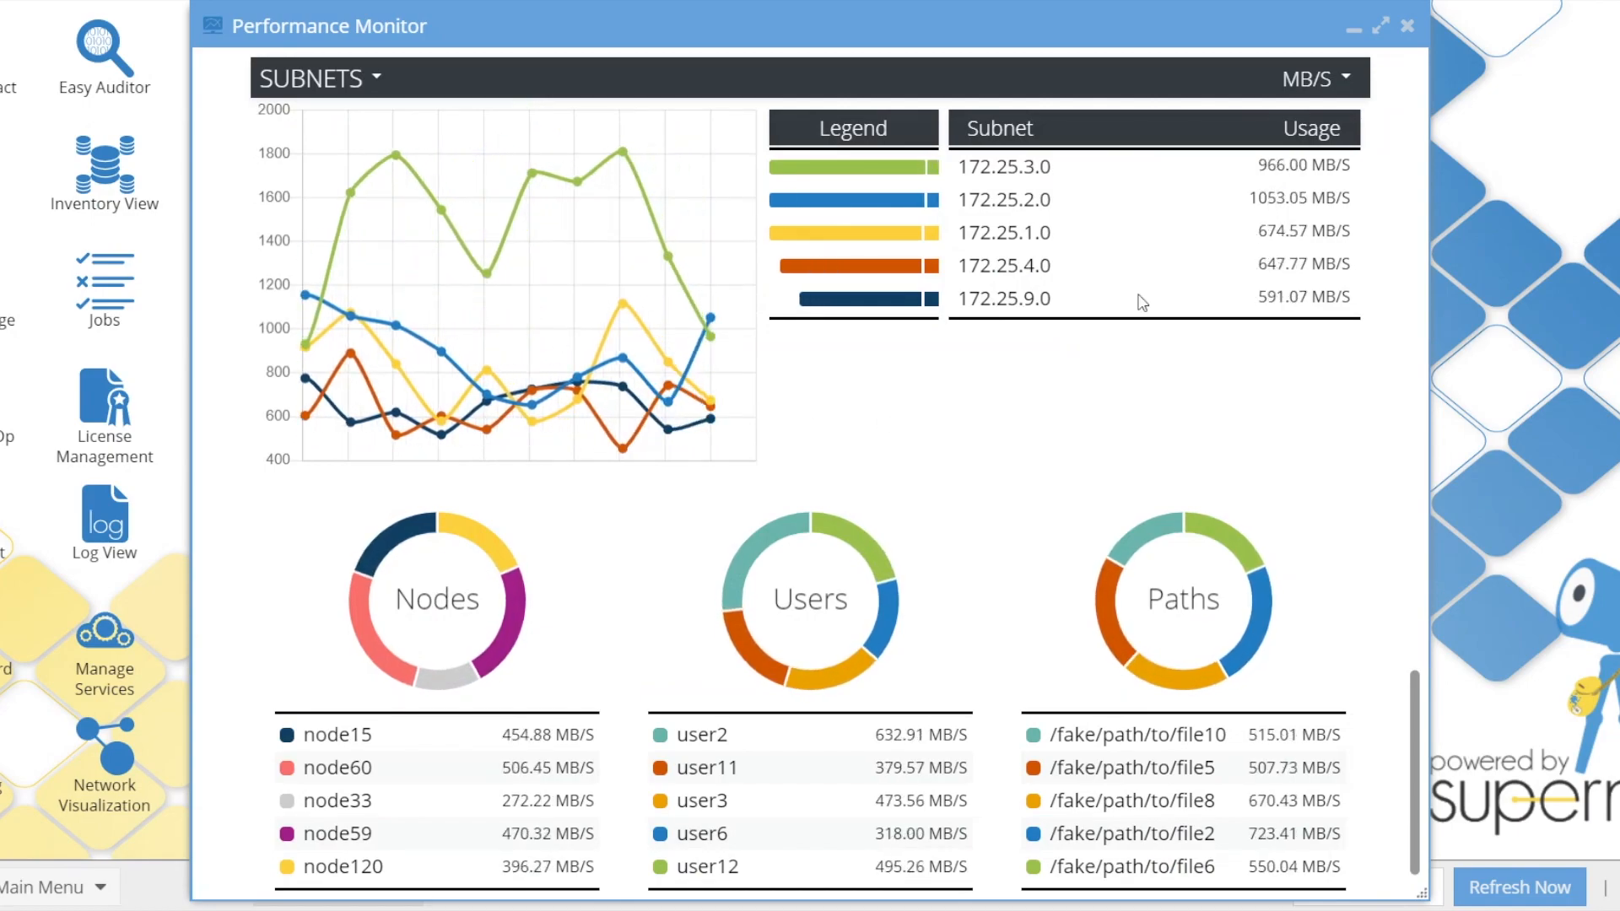
Show subnet figures in GB/S and move down to the Paths bandwidth panel.
{"action": "left_click", "coordinate": [1312, 78]}
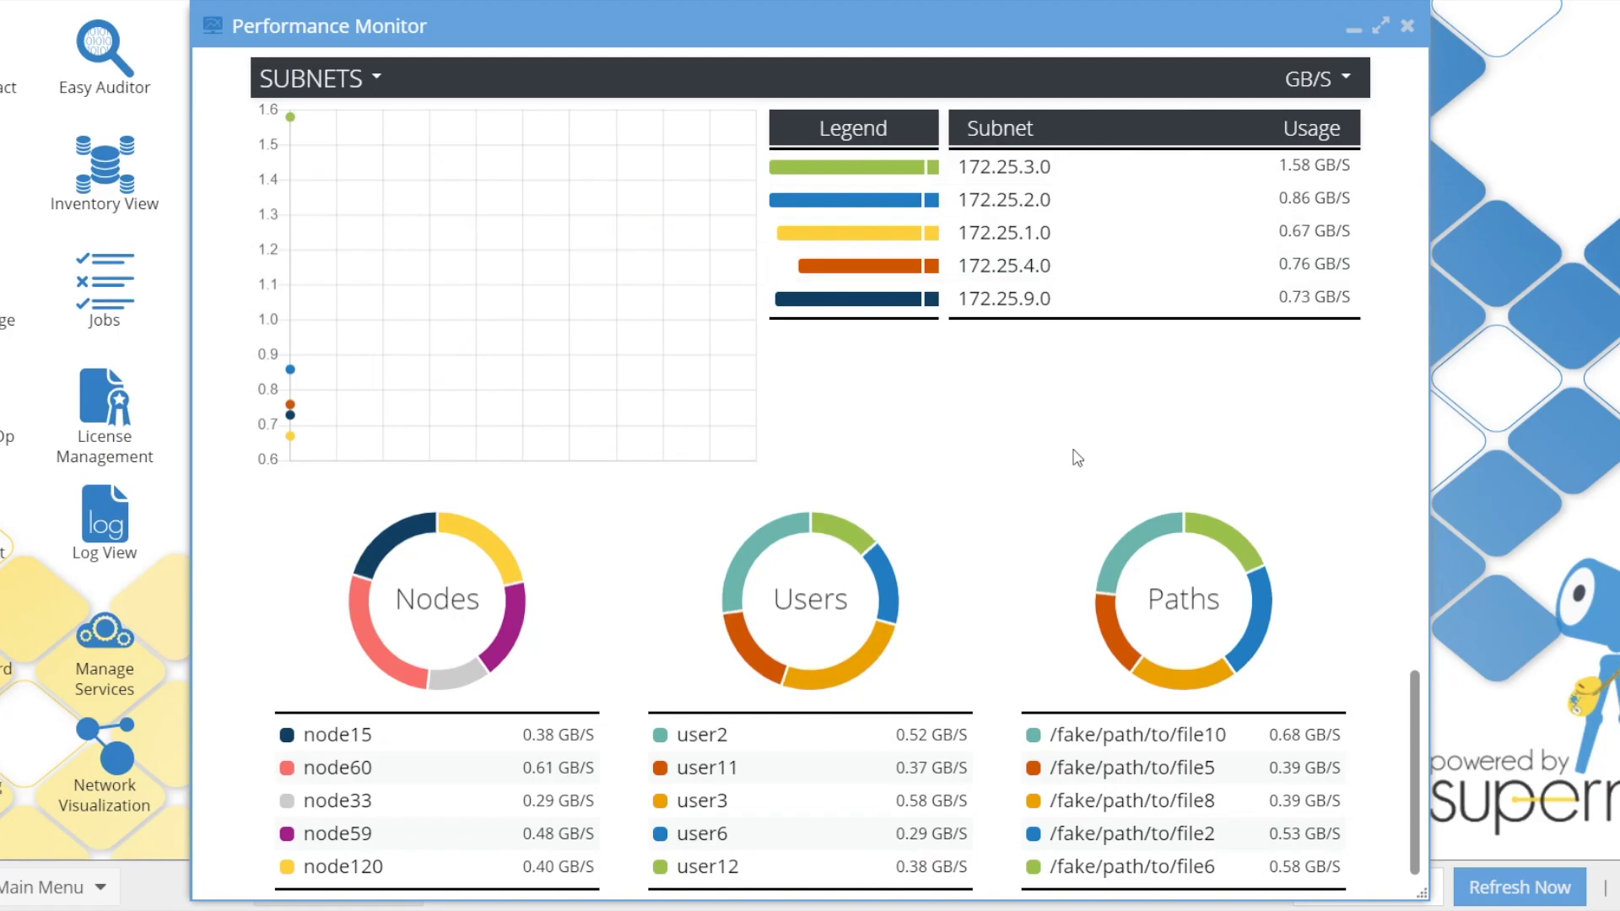
{"action": "left_click", "coordinate": [1518, 887]}
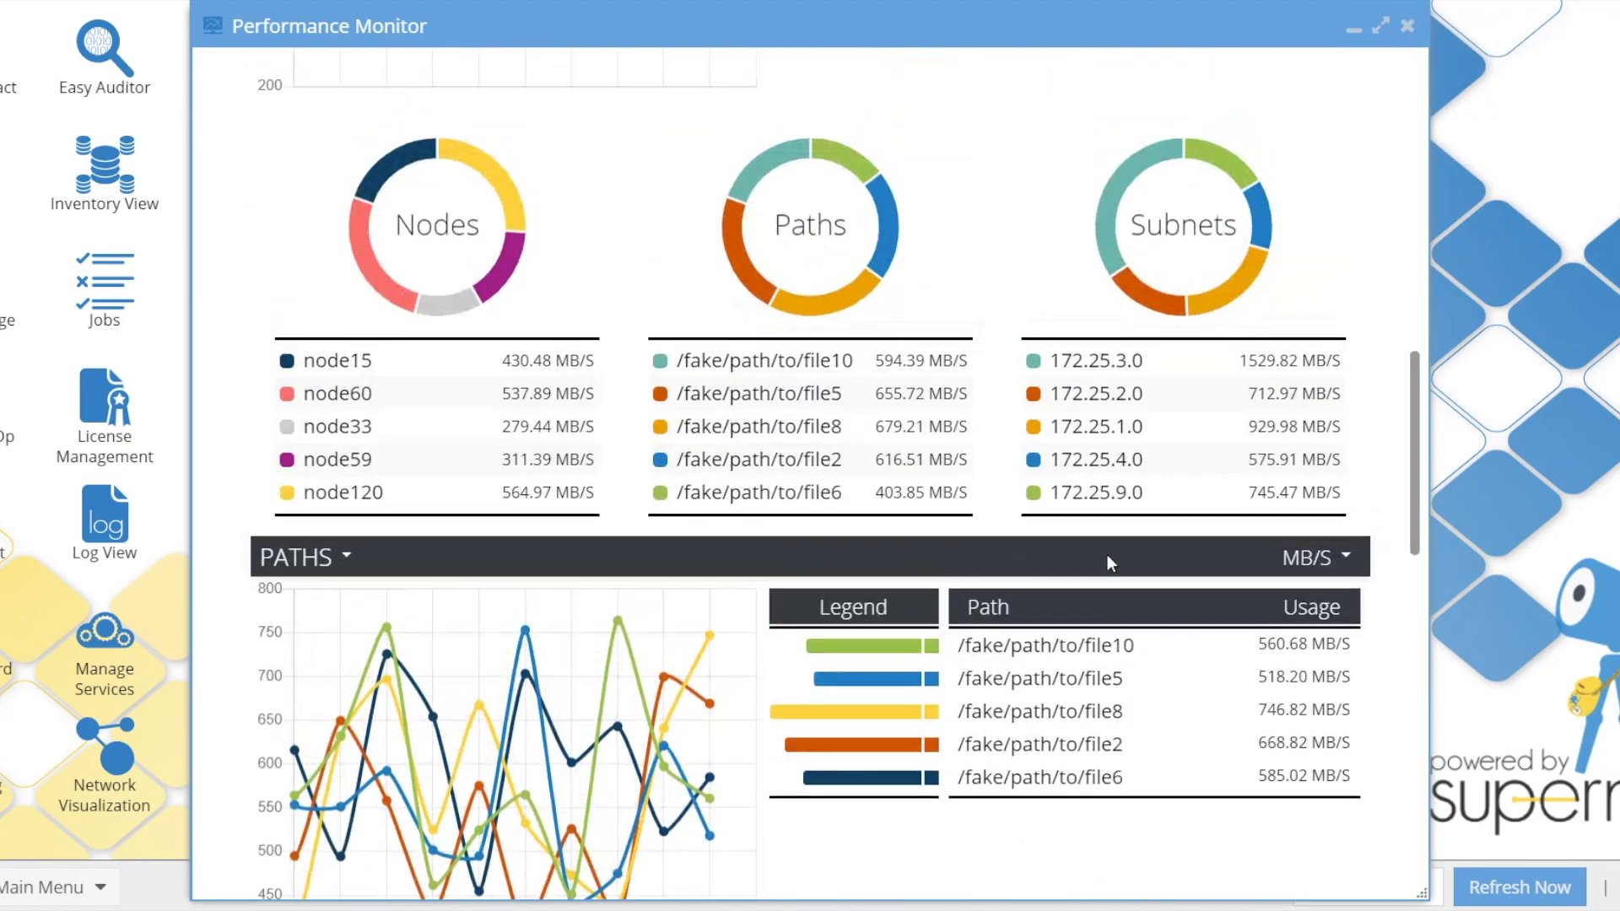
Scroll back up to the NODES bandwidth chart and node usage table.
{"action": "scroll", "scroll_direction": "up", "scroll_amount": 3}
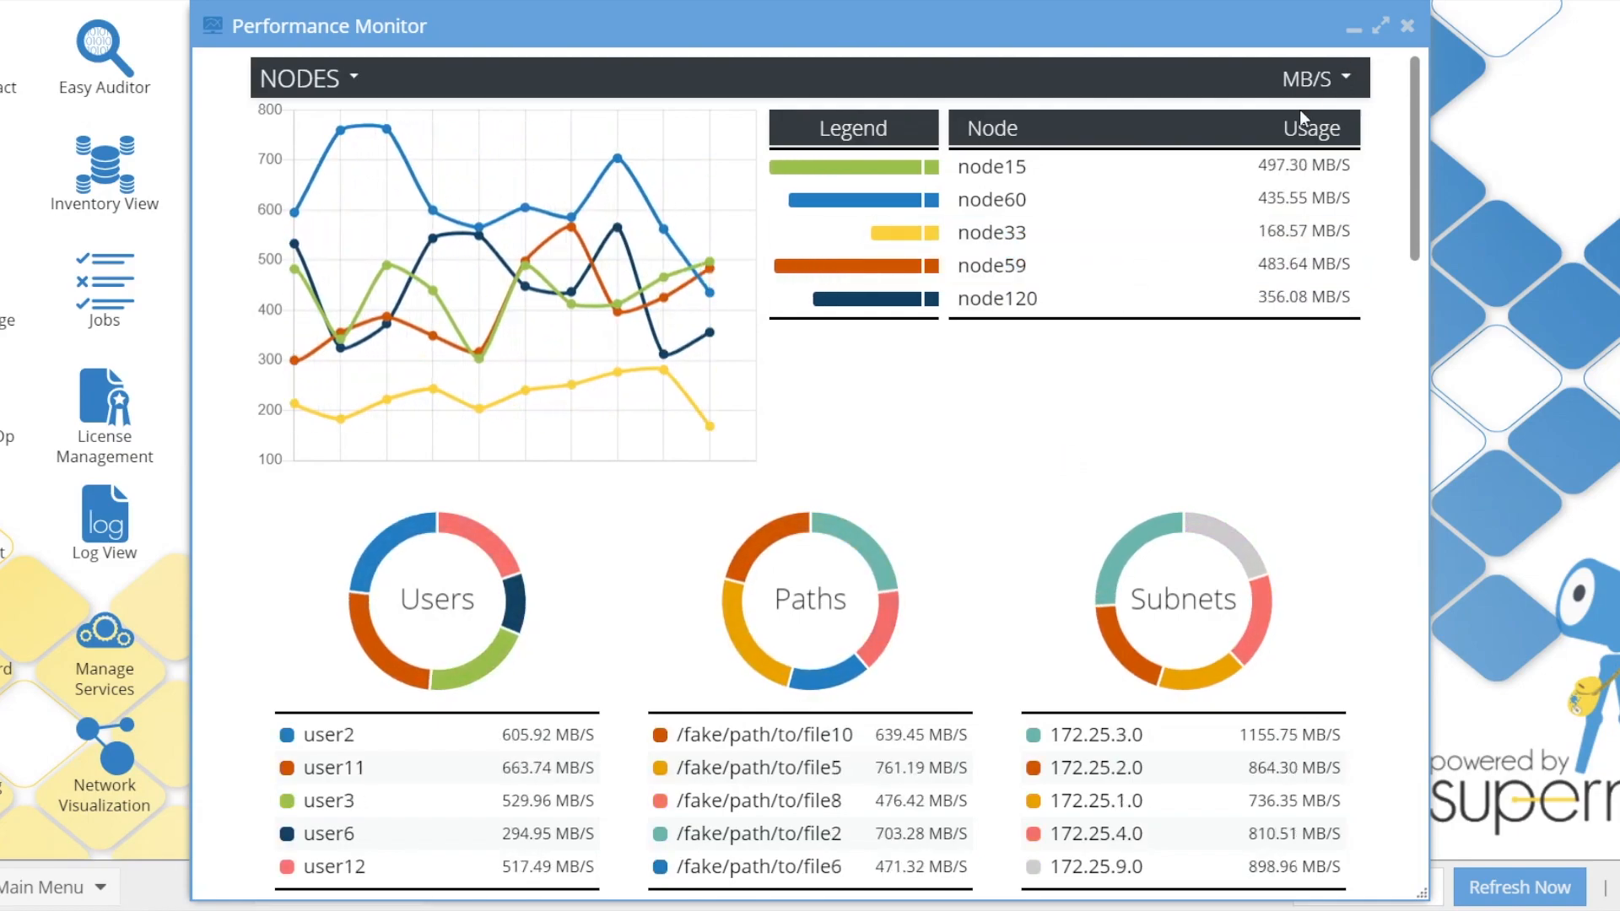
Keep the usage units at MB/S via the units dropdown.
{"action": "left_click", "coordinate": [1313, 78]}
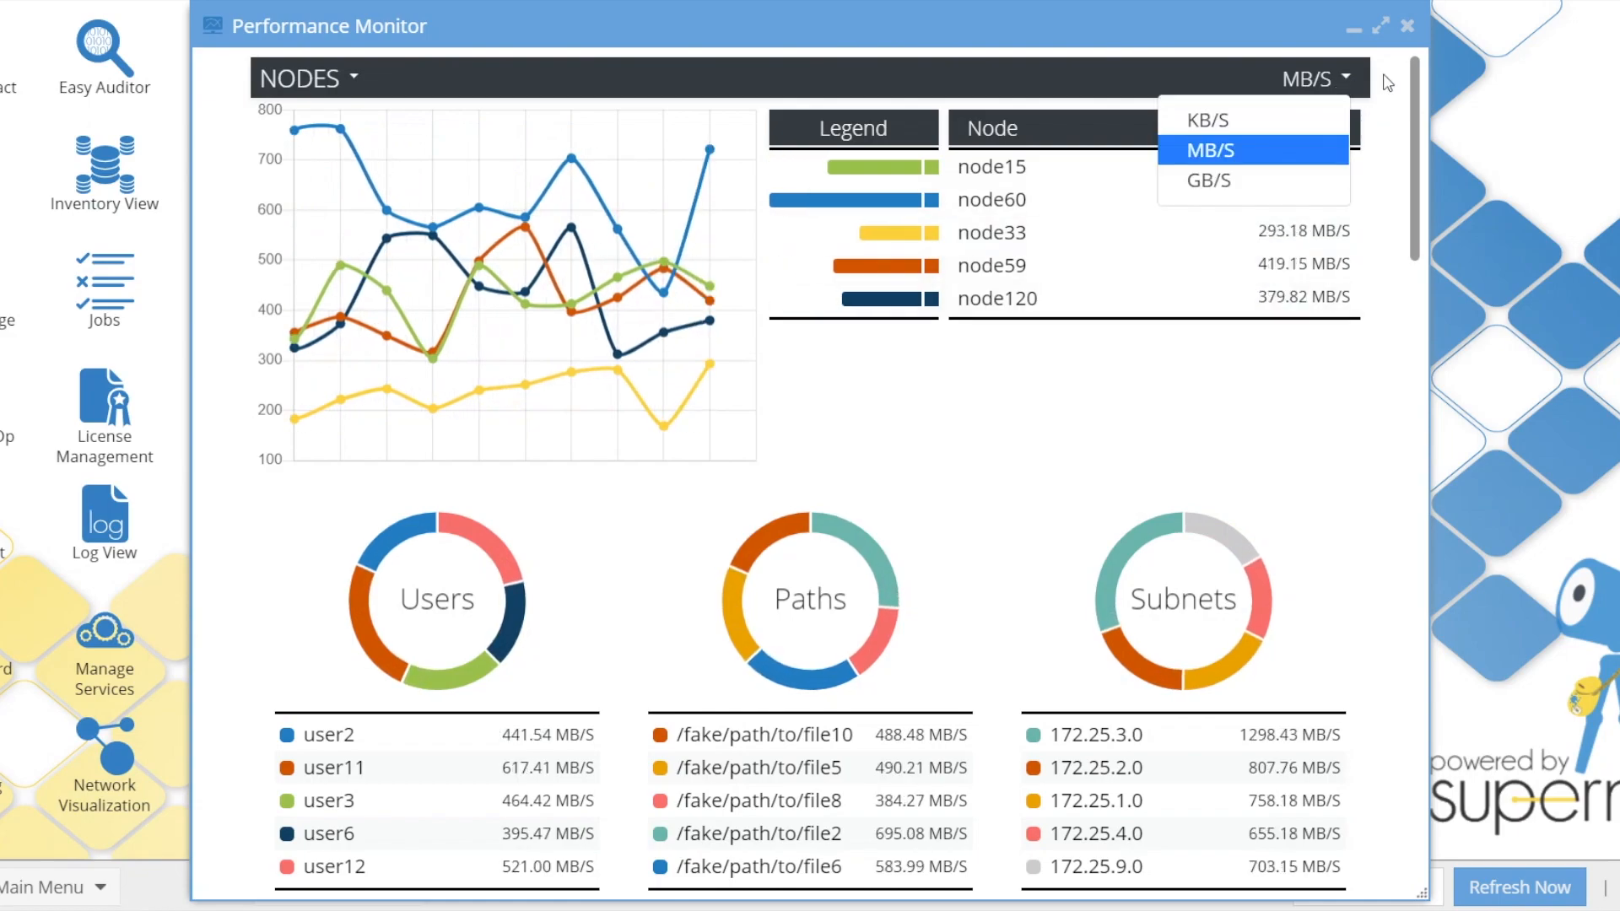
{"action": "left_click", "coordinate": [1209, 150]}
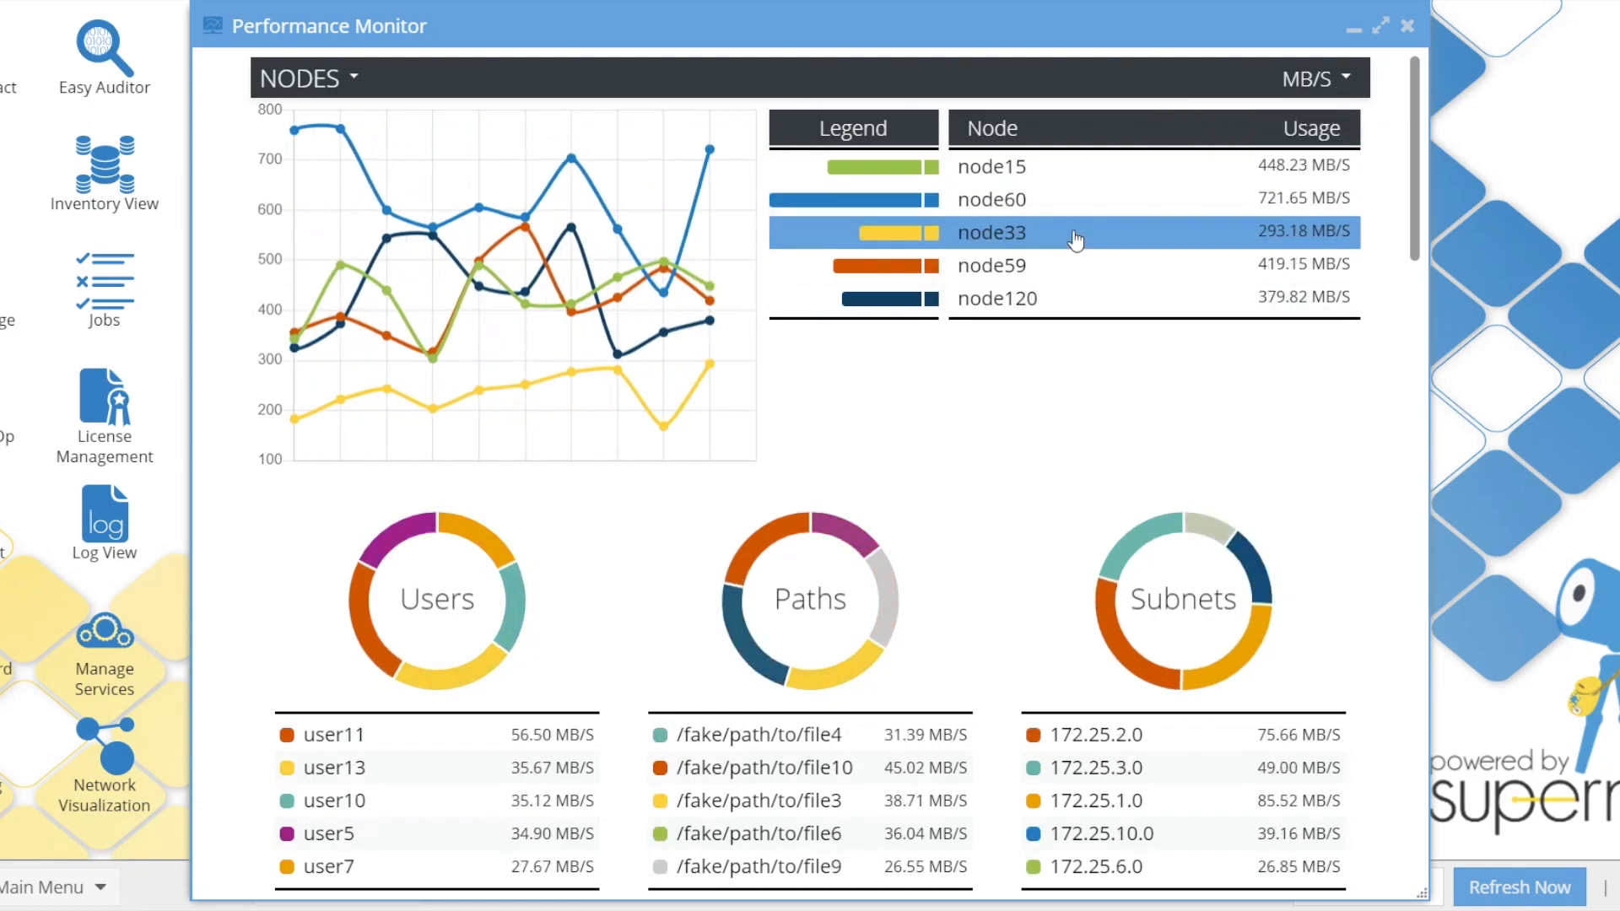